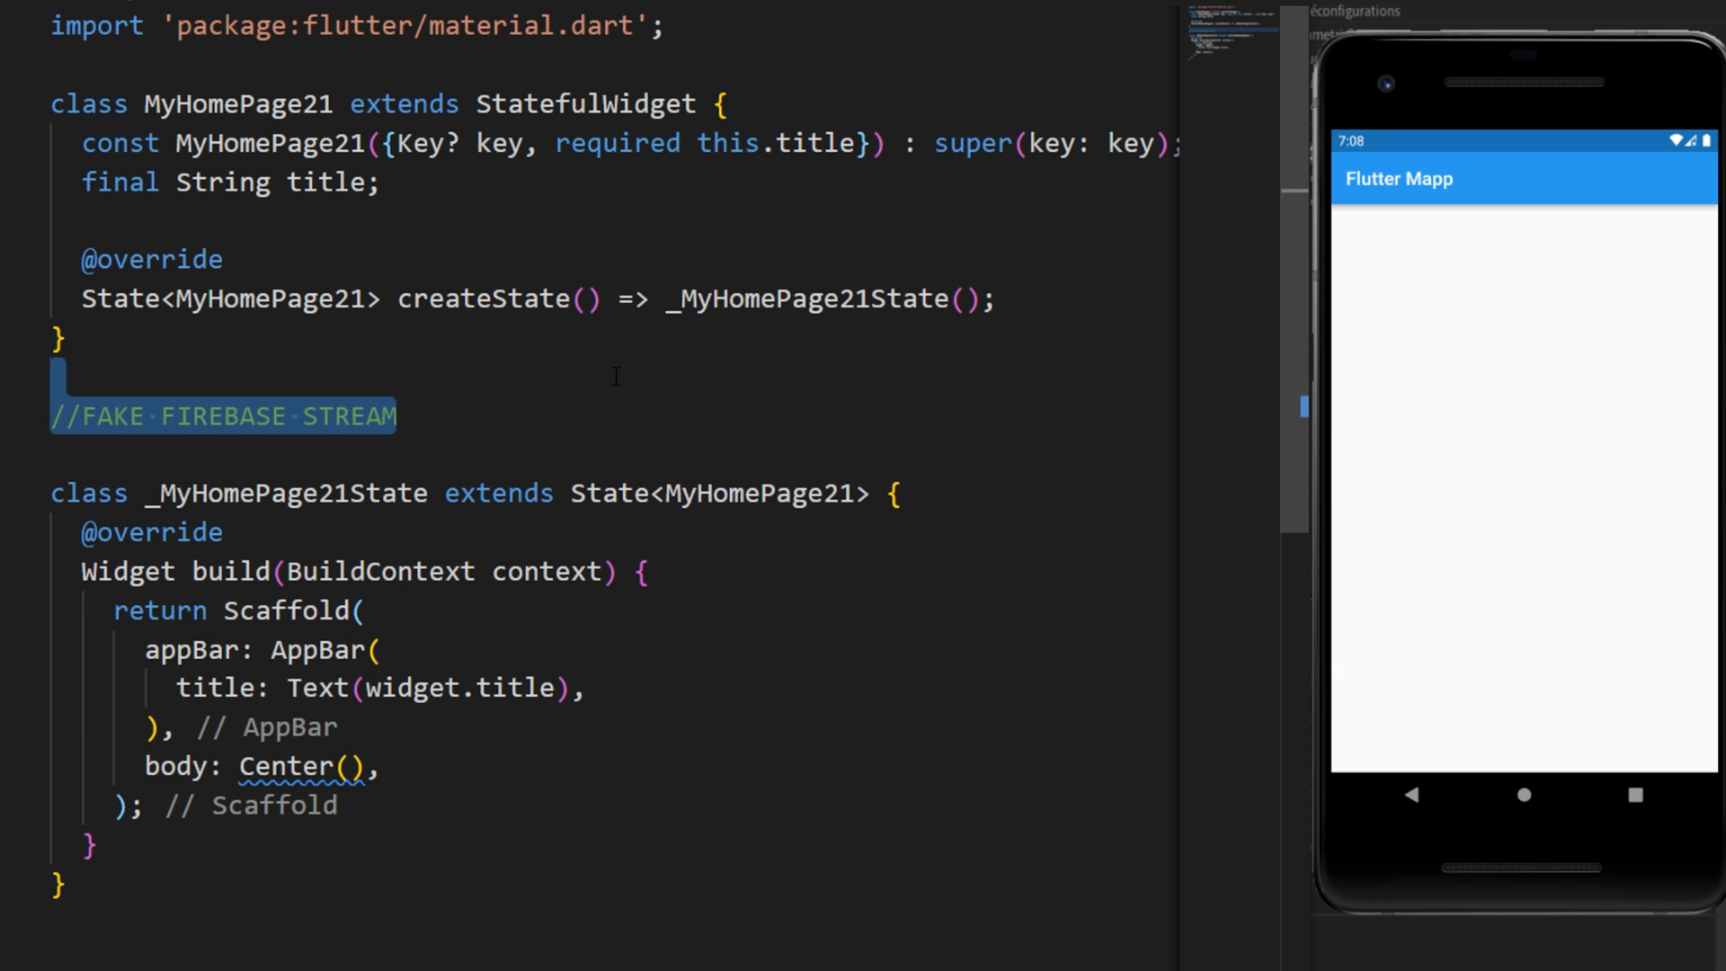
Step: Add the async* generateStream function yielding 1, 2 and 3 with Future.delayed waits
{"action": "type", "text": "Stream<int> generateStream = (() async* {"}
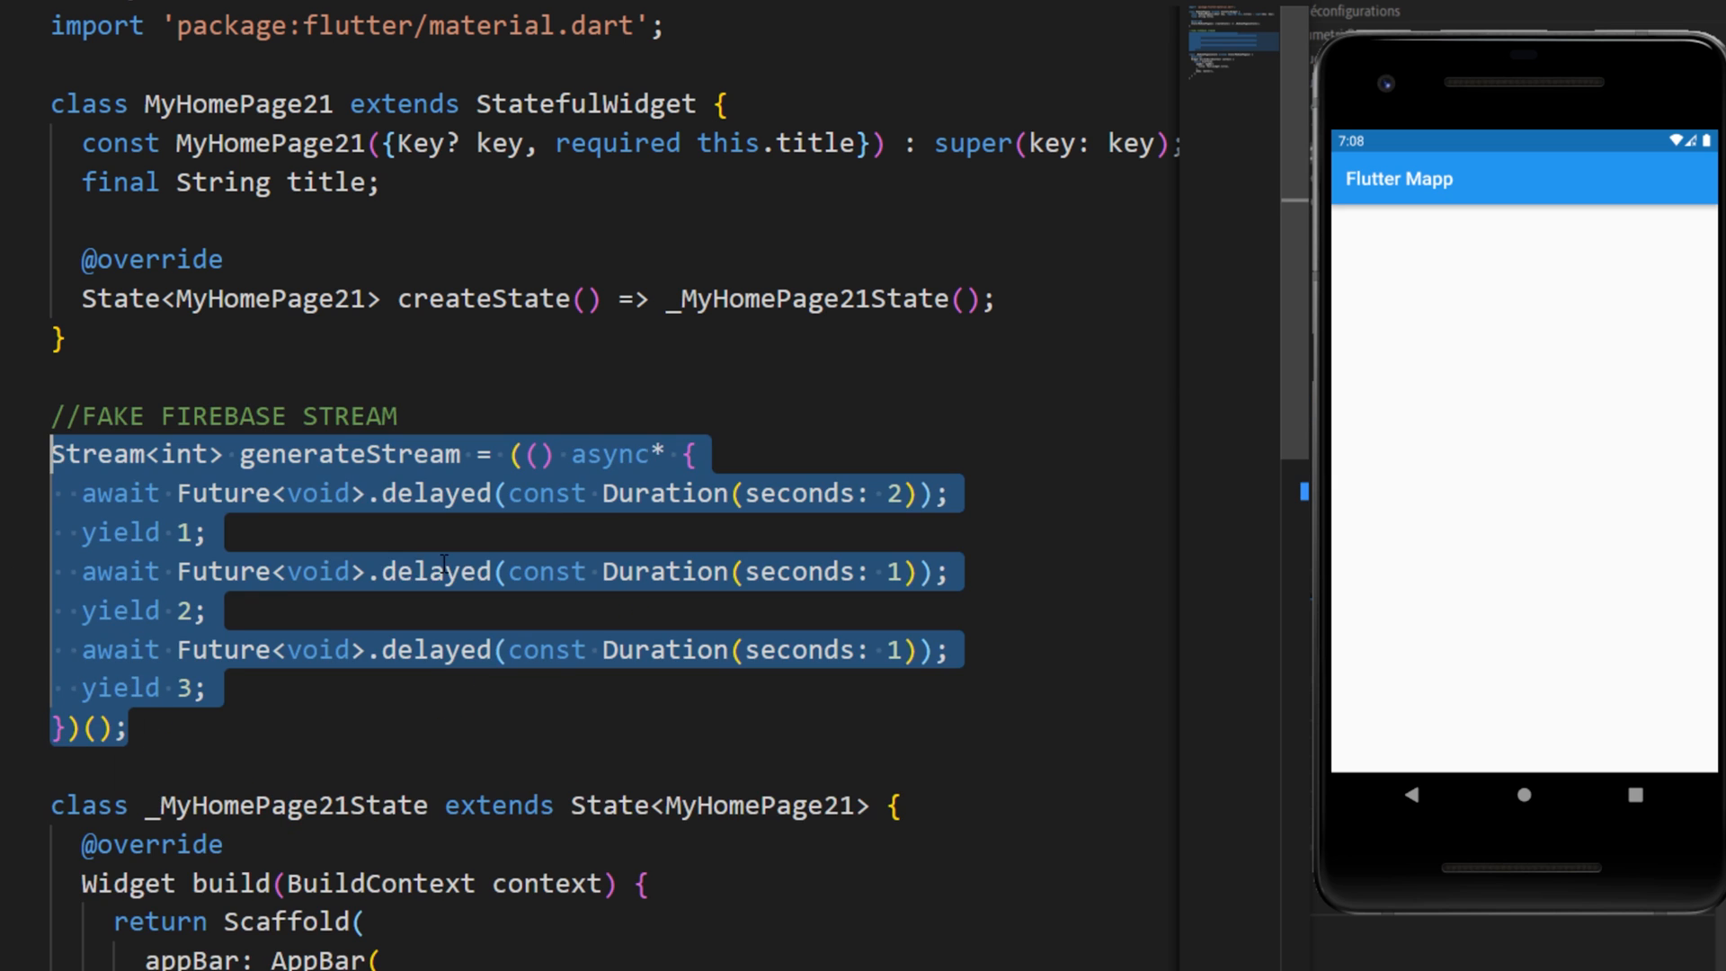
{"action": "left_click", "coordinate": [413, 493]}
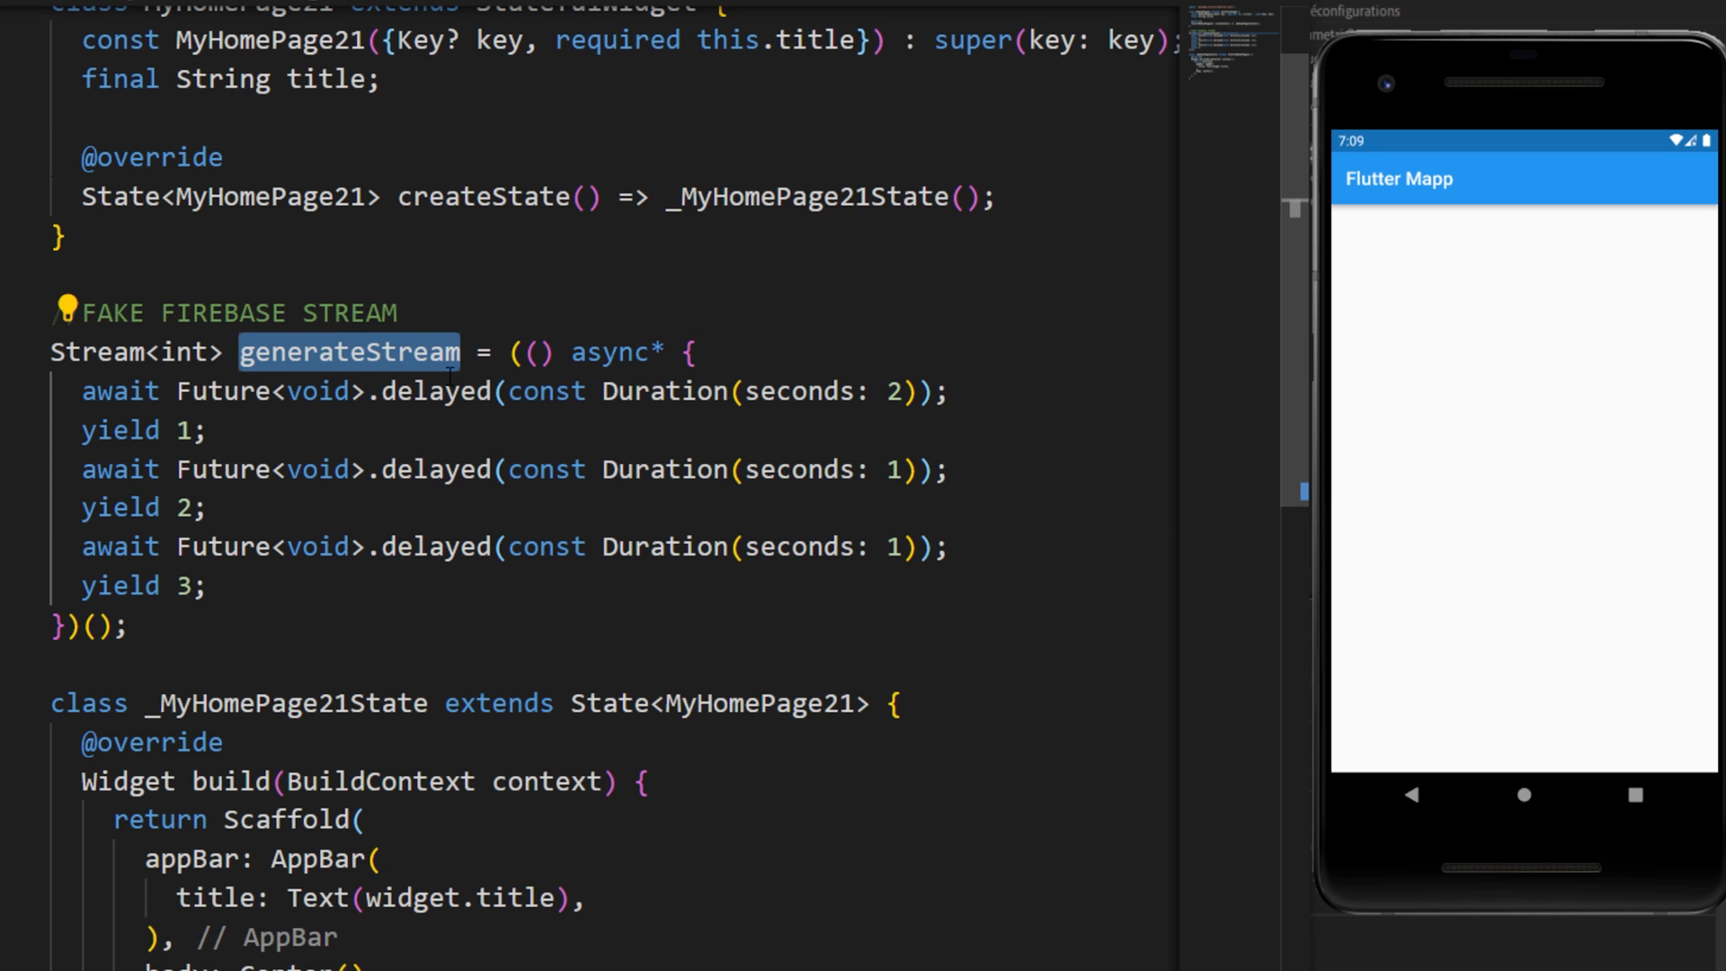
Step: Add a StreamBuilder builder taking (context, snapshot) with empty if/else blocks
{"action": "scroll", "scroll_direction": "down", "scroll_amount": 3}
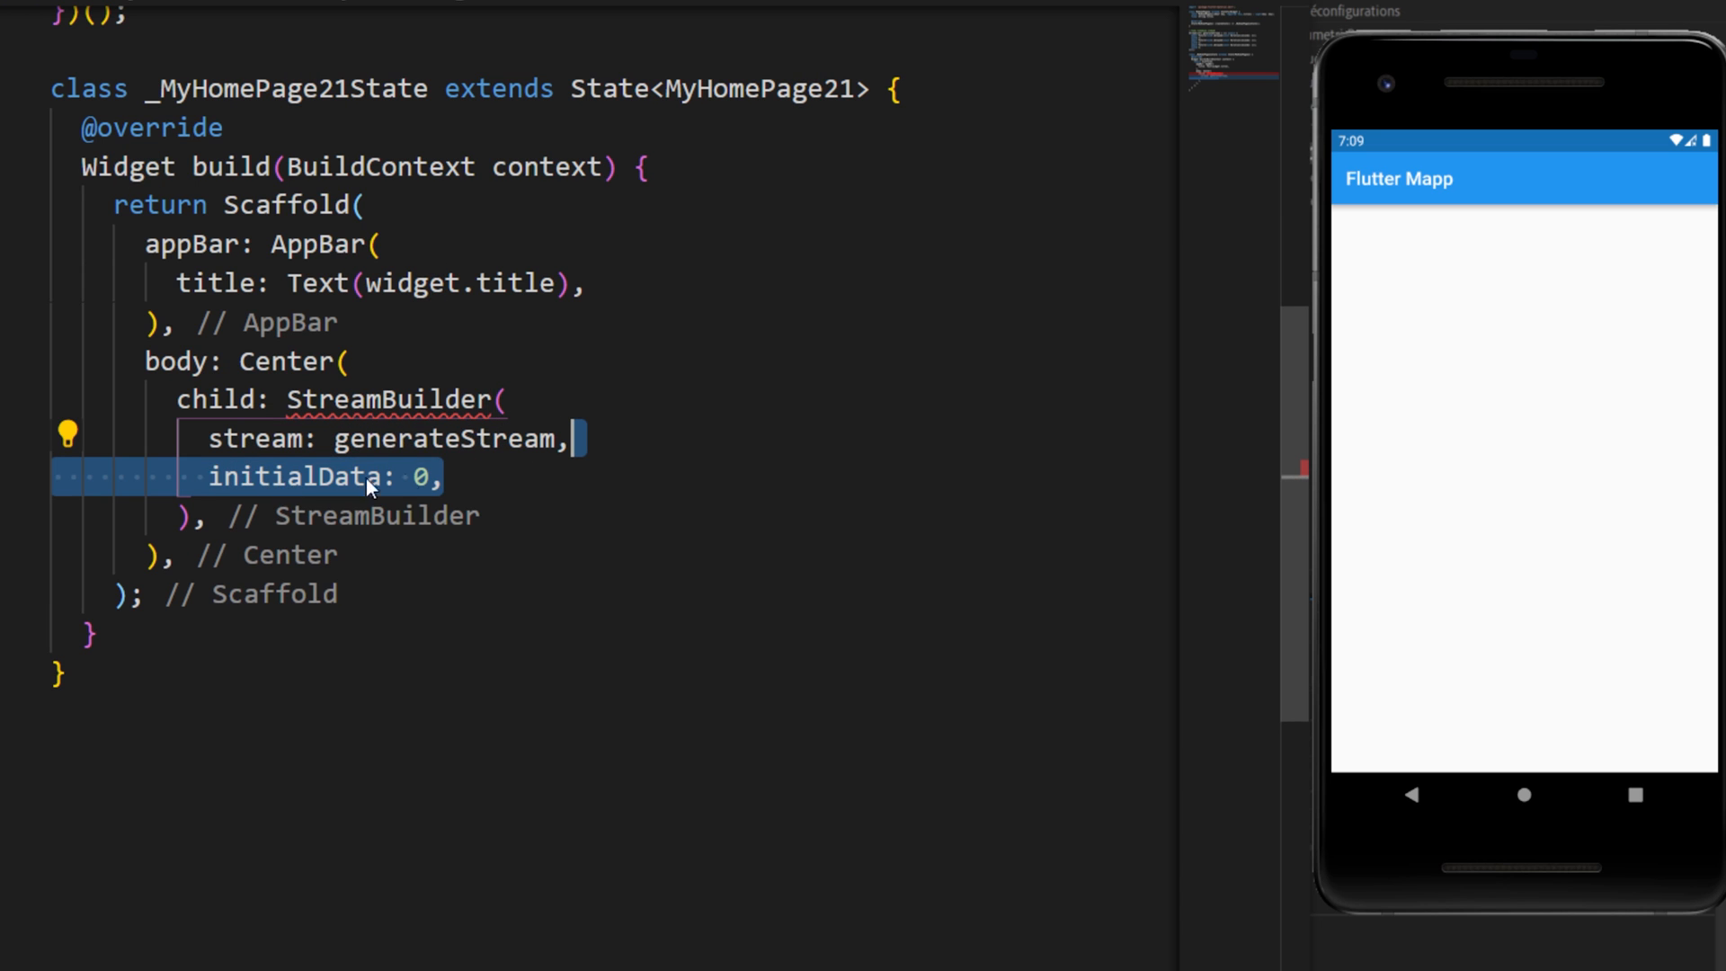
{"action": "type", "text": "builder: (context,) {},"}
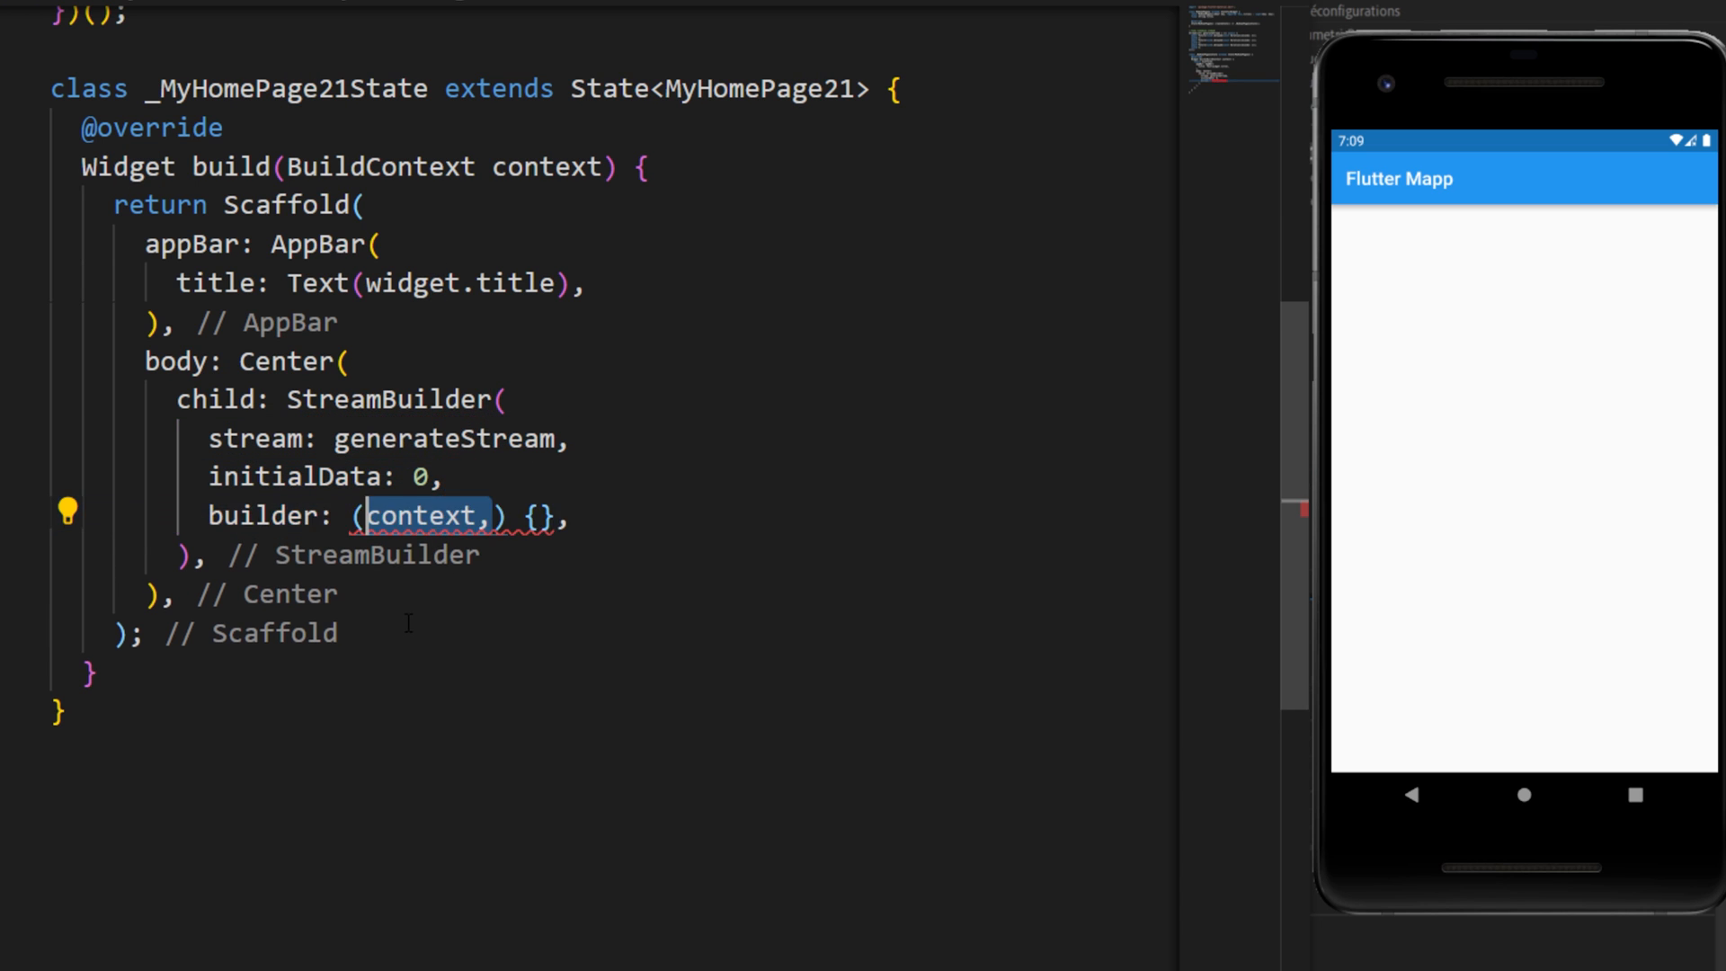
{"action": "type", "text": "snapshot"}
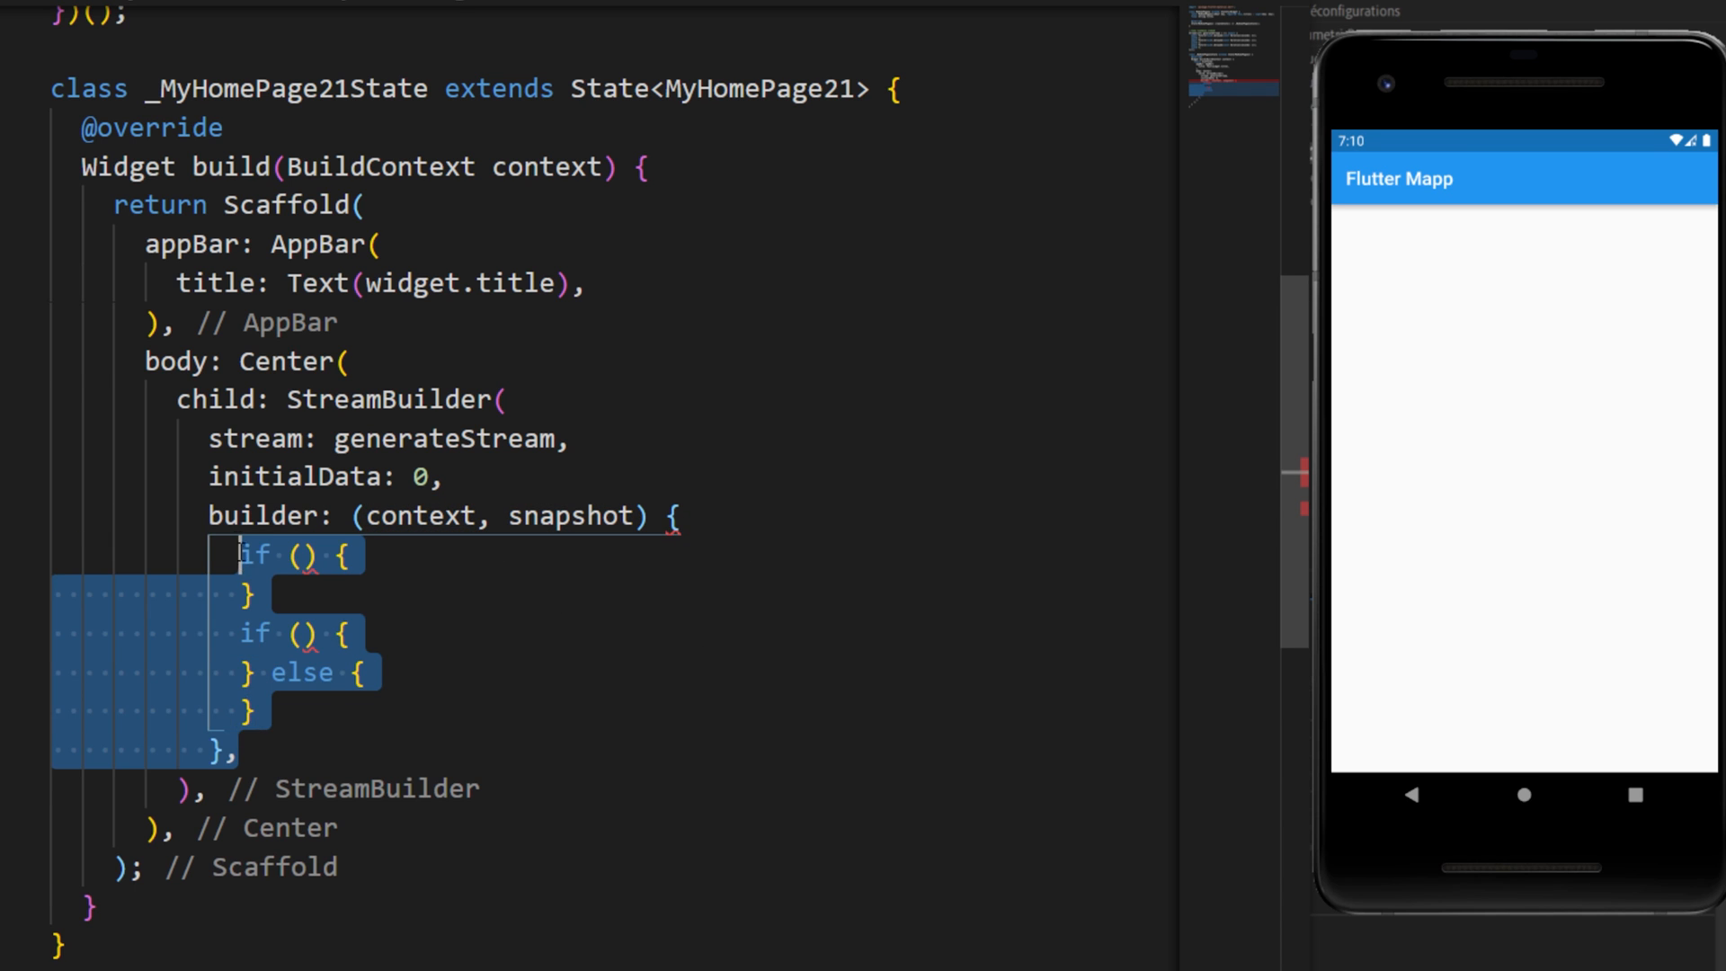
Step: Check connectionState waiting and hasError, returning a spinner or Text('Error')
{"action": "type", "text": "snapshot.connectionState == ConnectionState.waiting"}
{"action": "type", "text": "return const CircularProgressIndicator.adaptive();"}
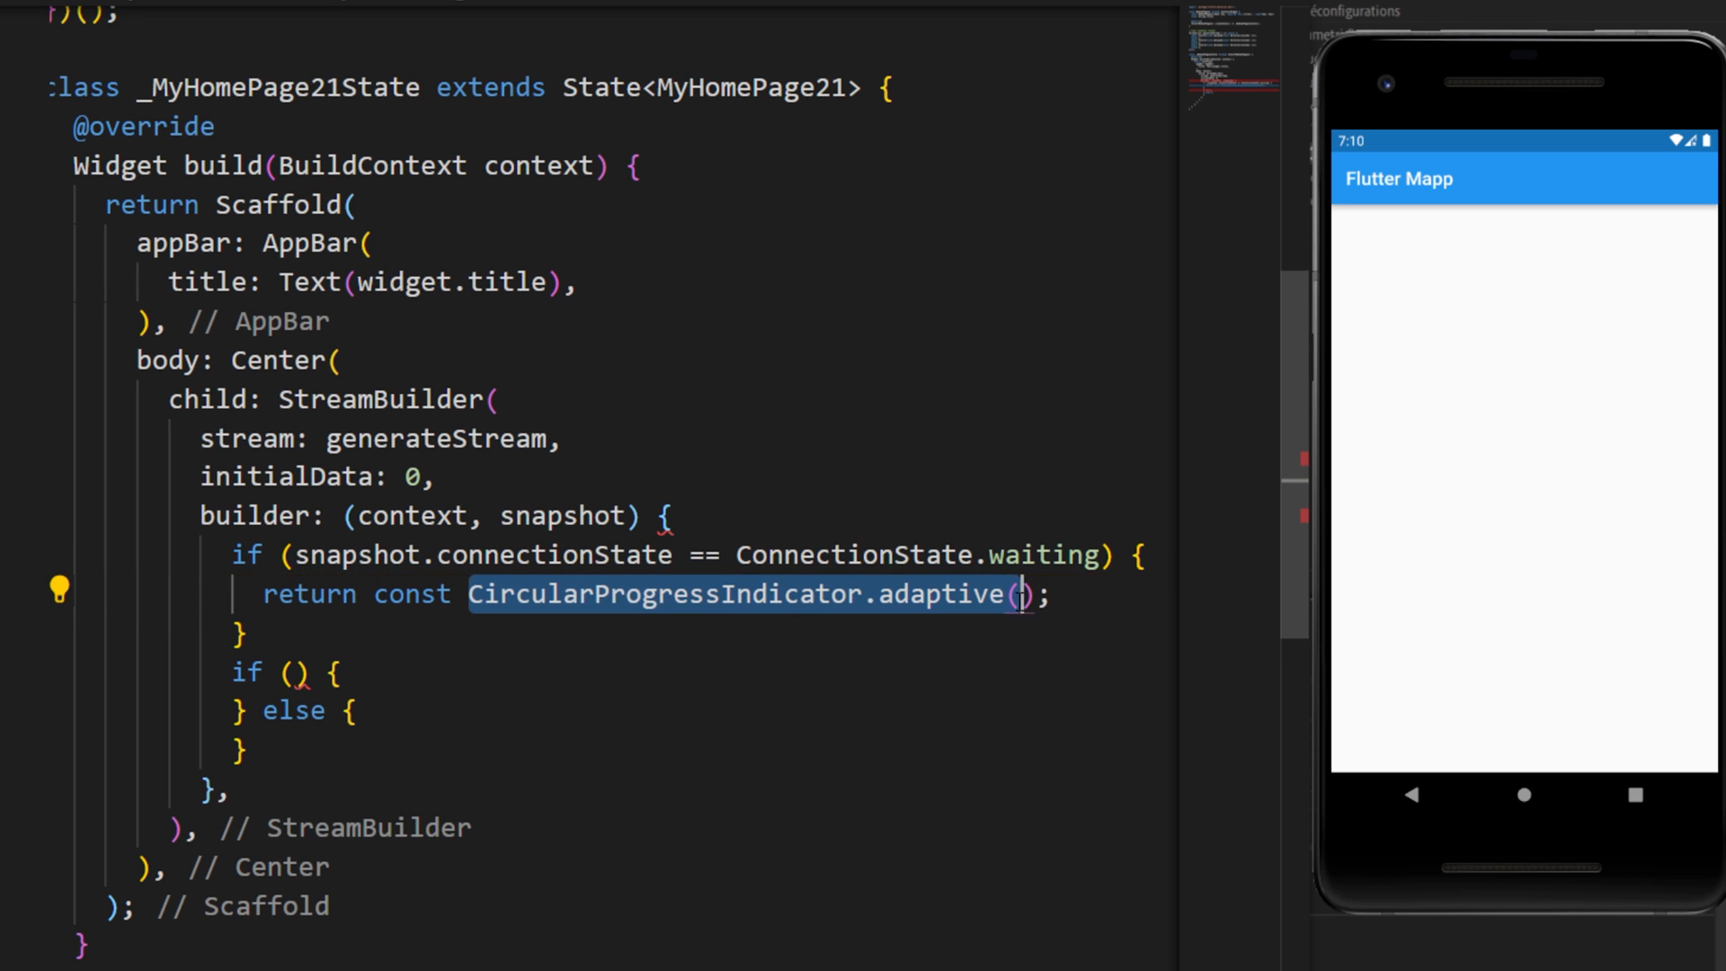
{"action": "type", "text": "snapshot.hasError"}
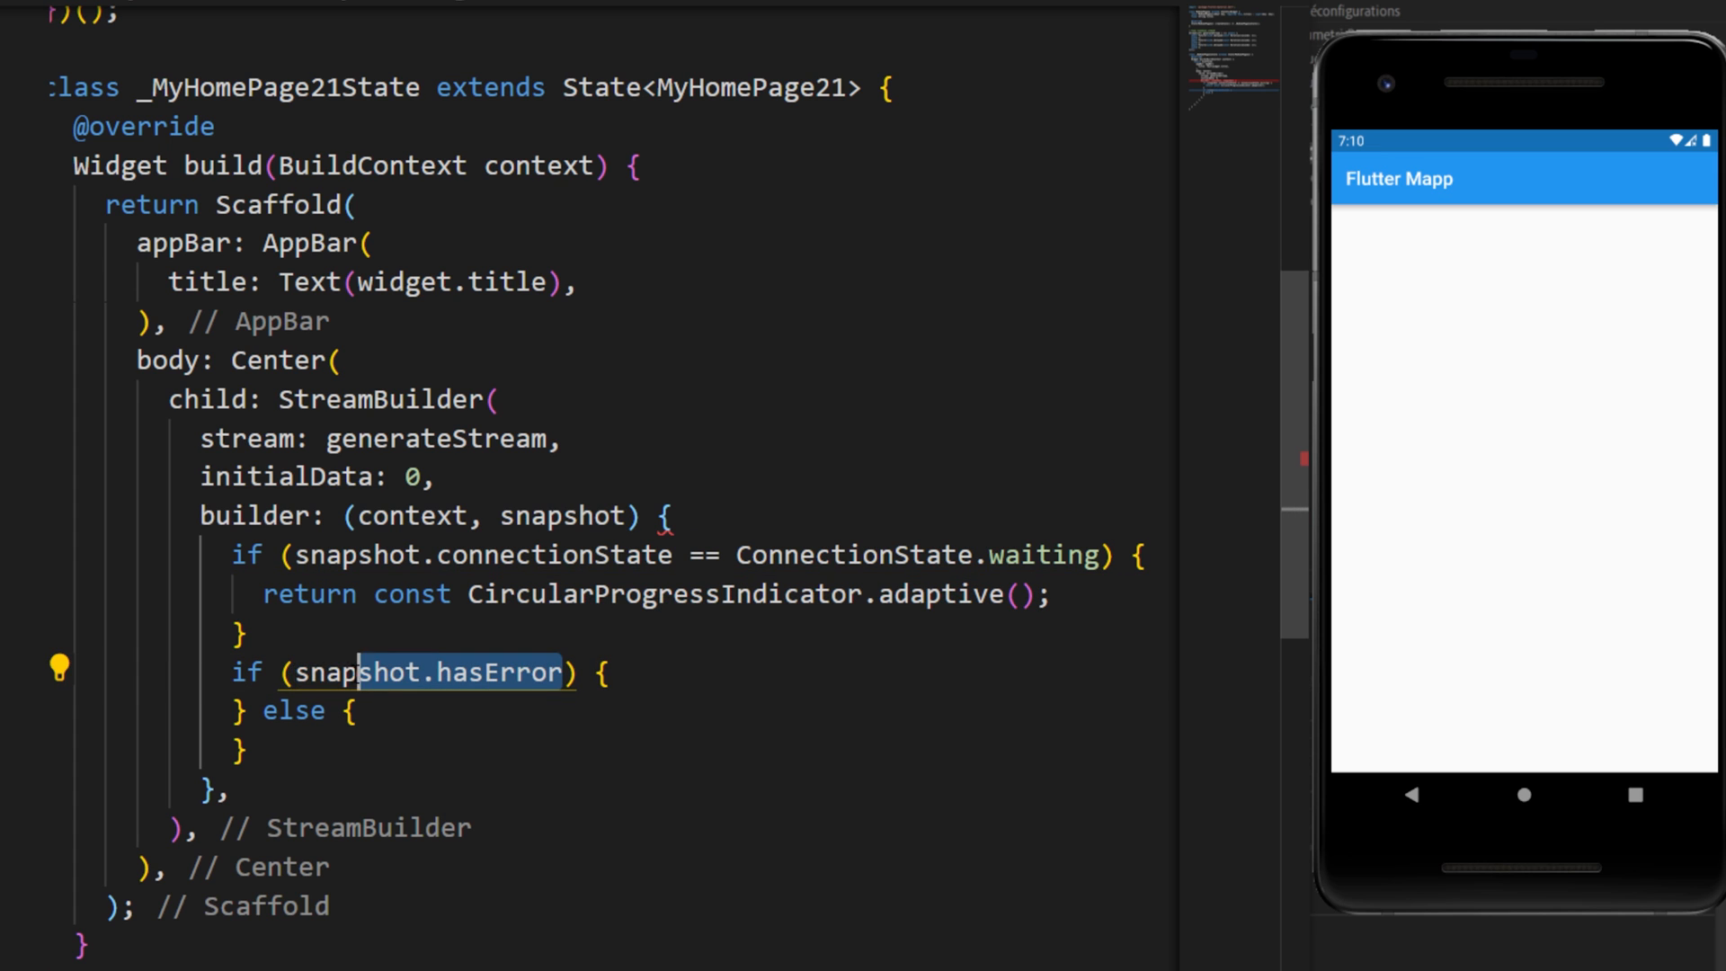
{"action": "type", "text": "return const Text('Error');"}
{"action": "type", "text": "return Text();"}
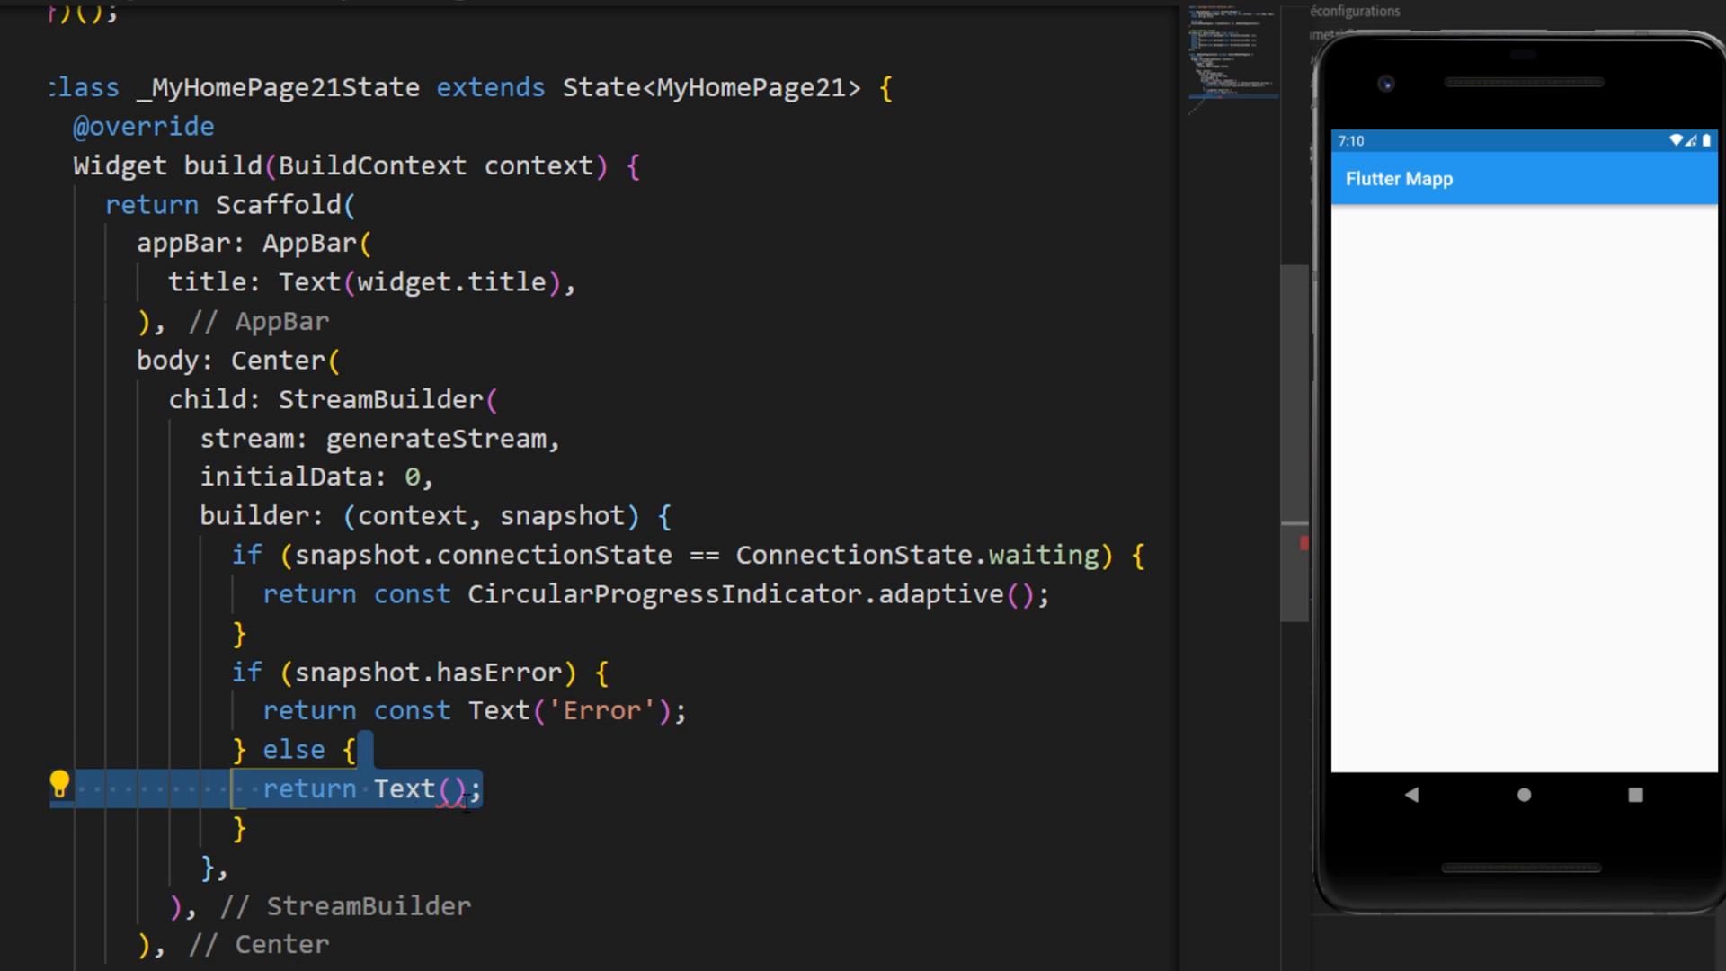
Step: Otherwise return Text(snapshot.data.toString()) styled with fontSize 40
{"action": "type", "text": "snapshot.data.toString(),"}
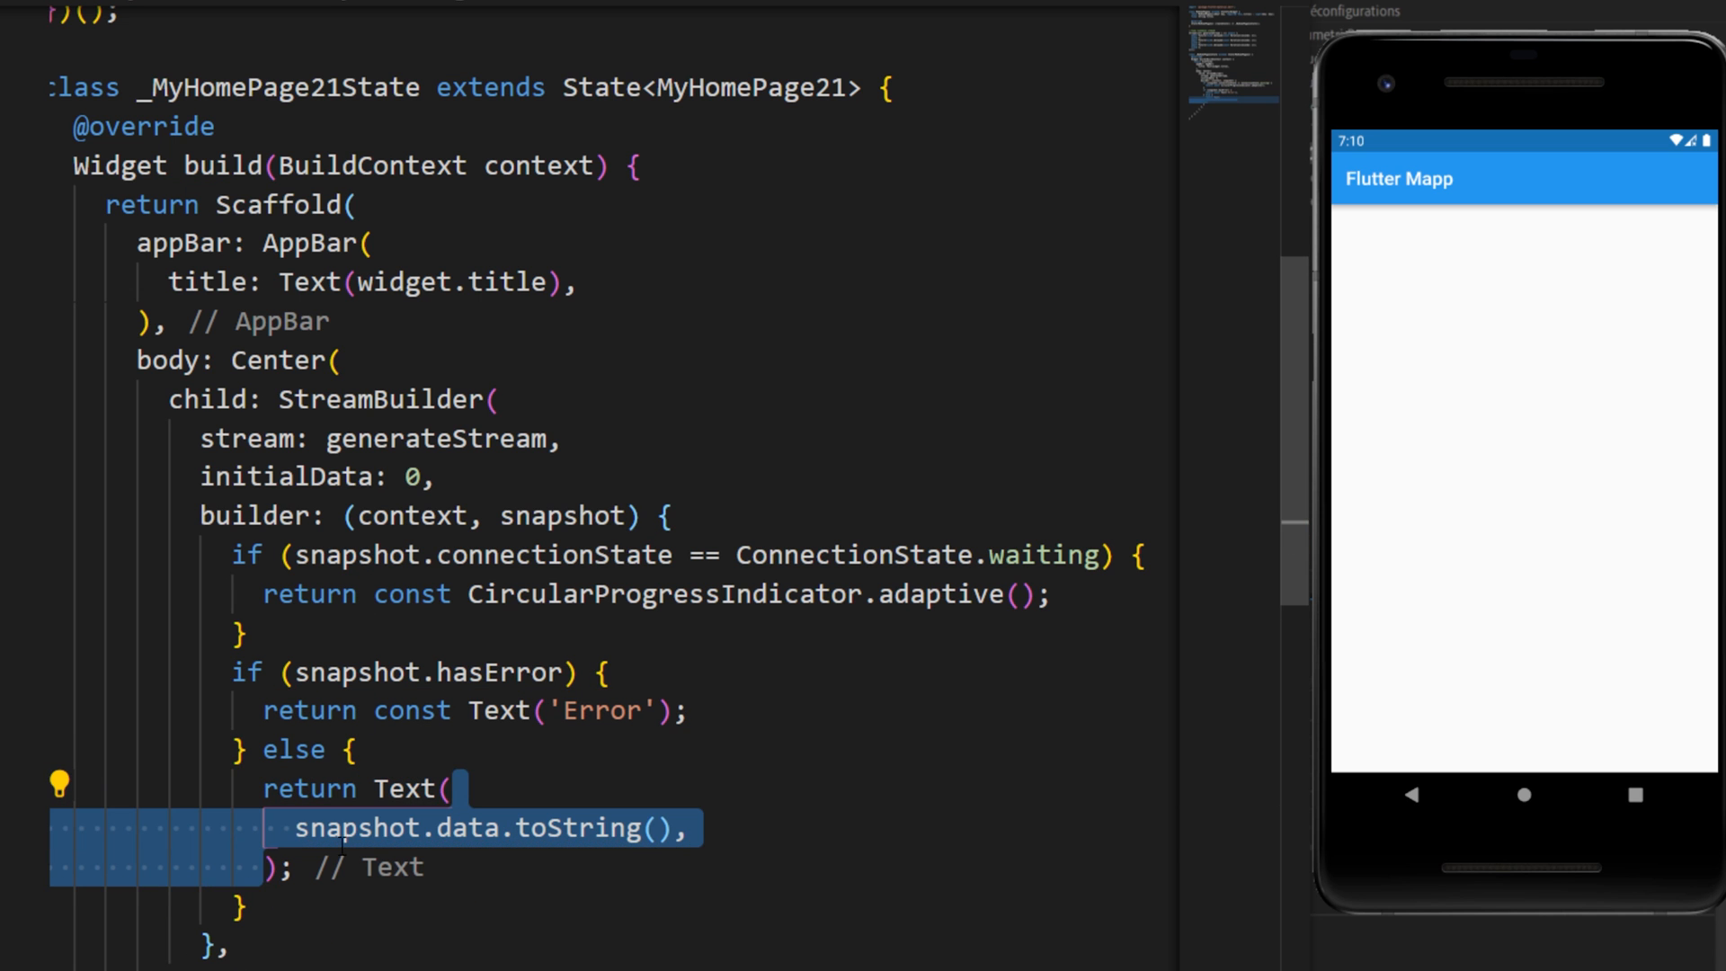
{"action": "left_click", "coordinate": [549, 827]}
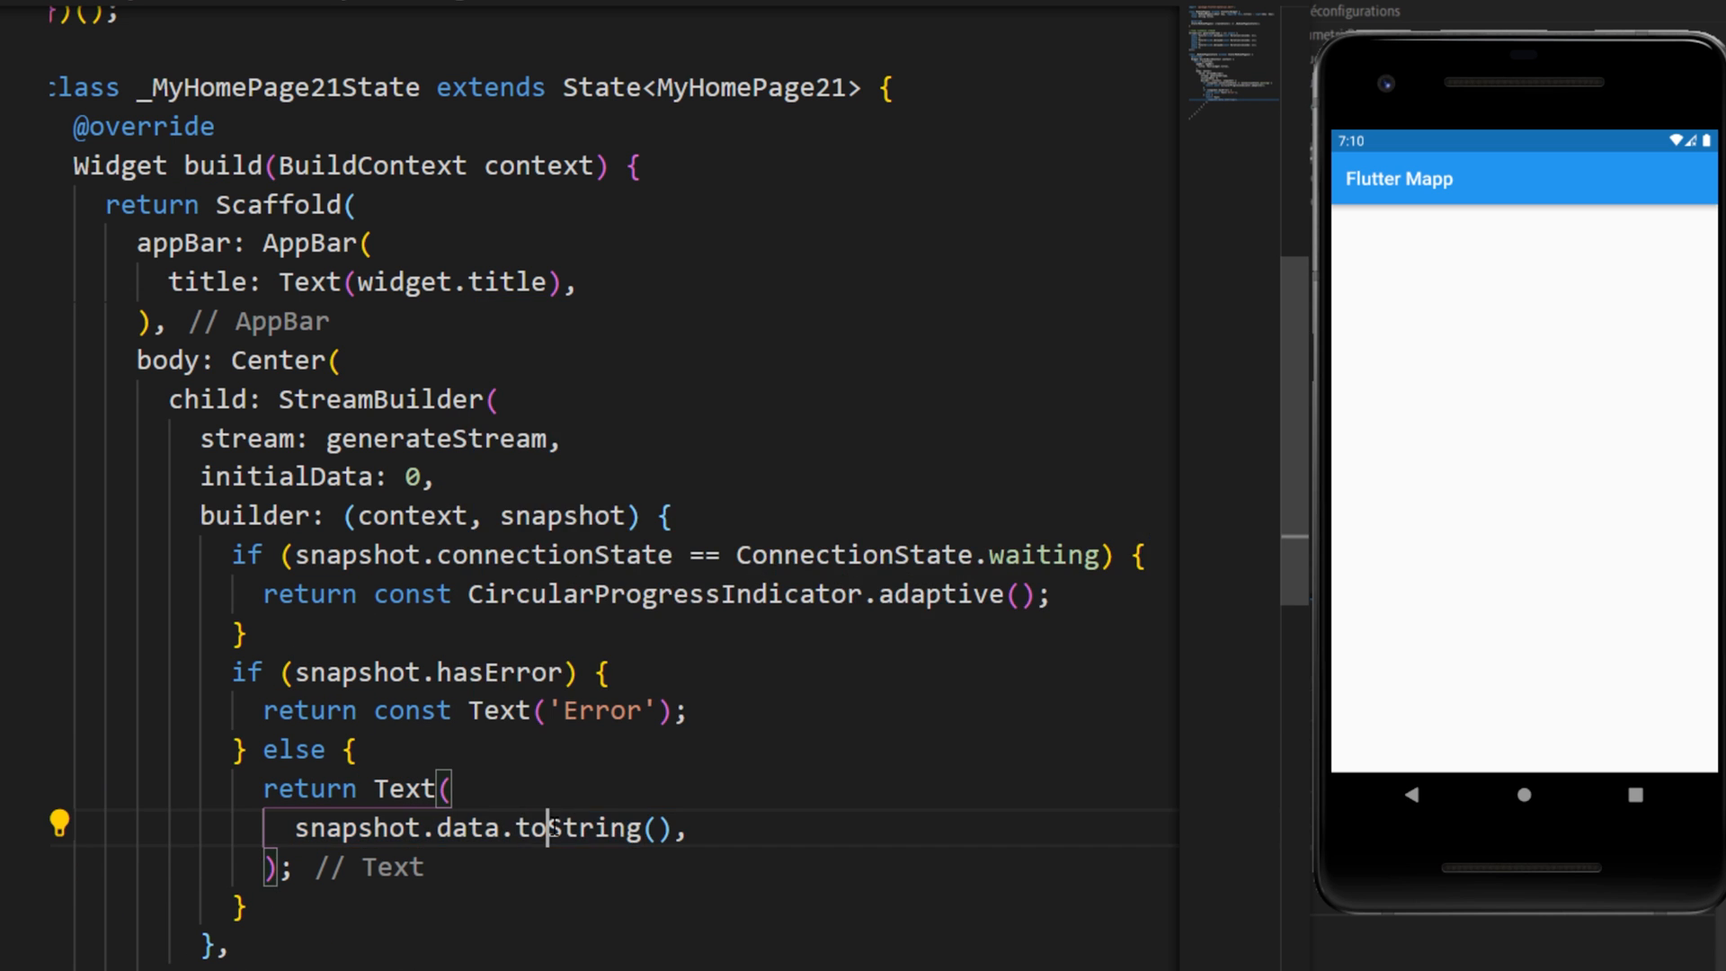
{"action": "type", "text": "style: const TextStyle(fontSize: 40),"}
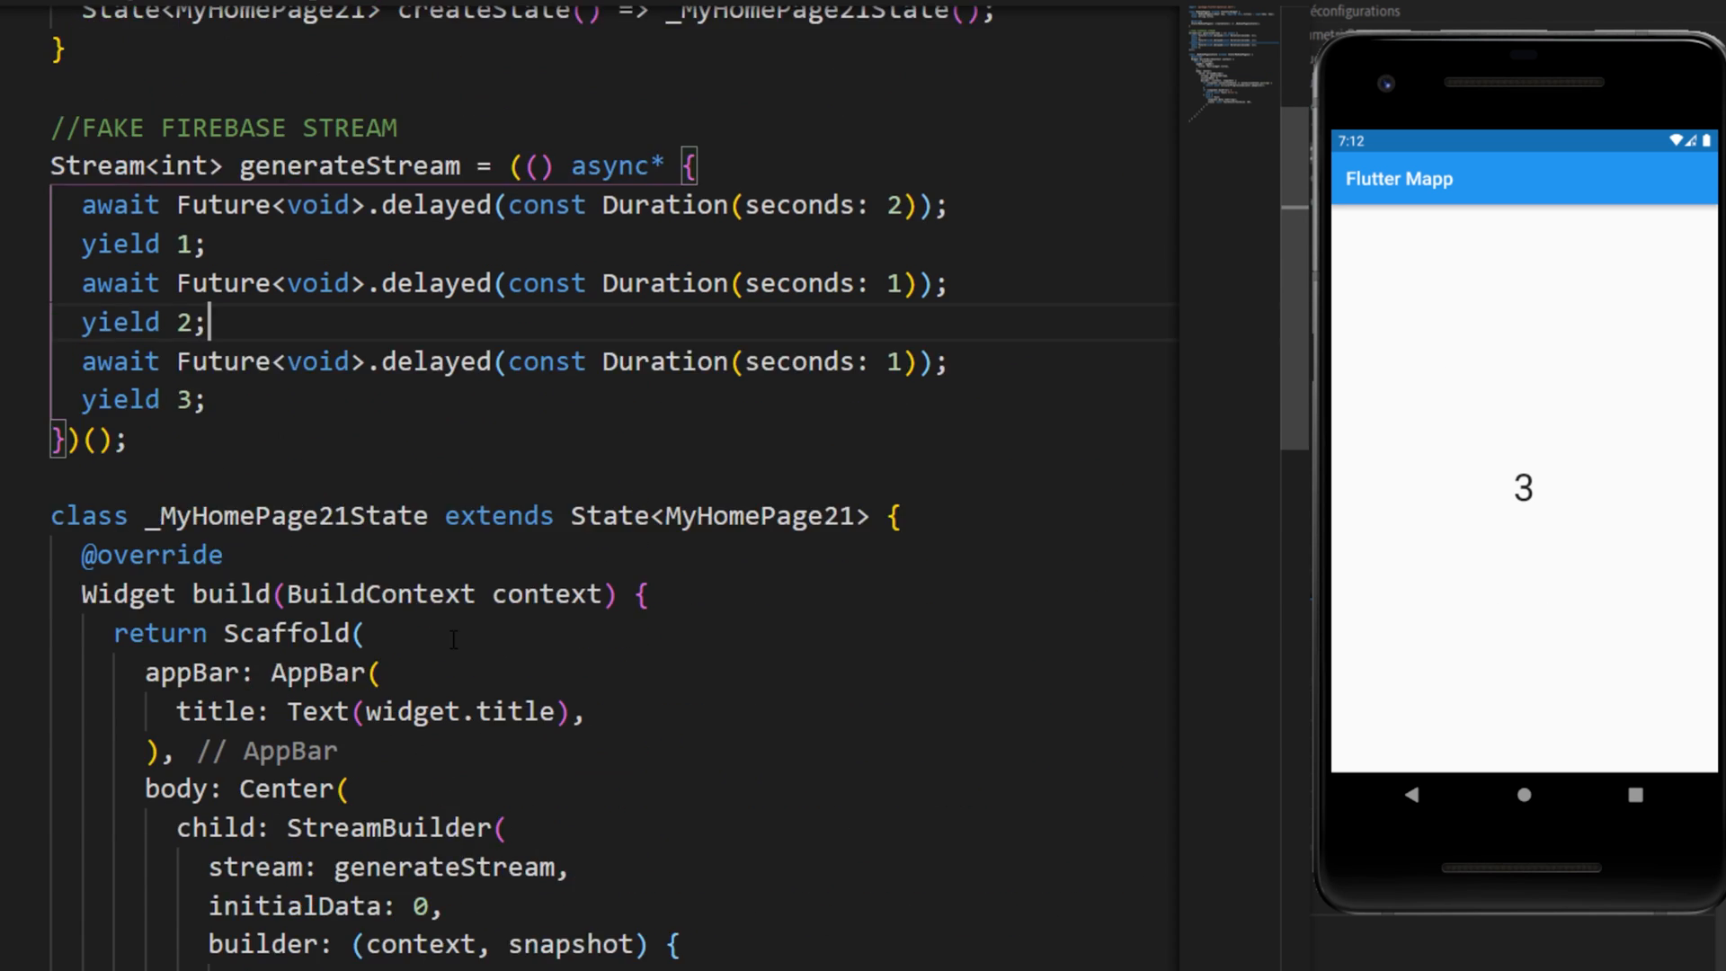
Step: Insert throw 'An error occured'; after yield 2 in generateStream
{"action": "type", "text": "throw 'An error occured';"}
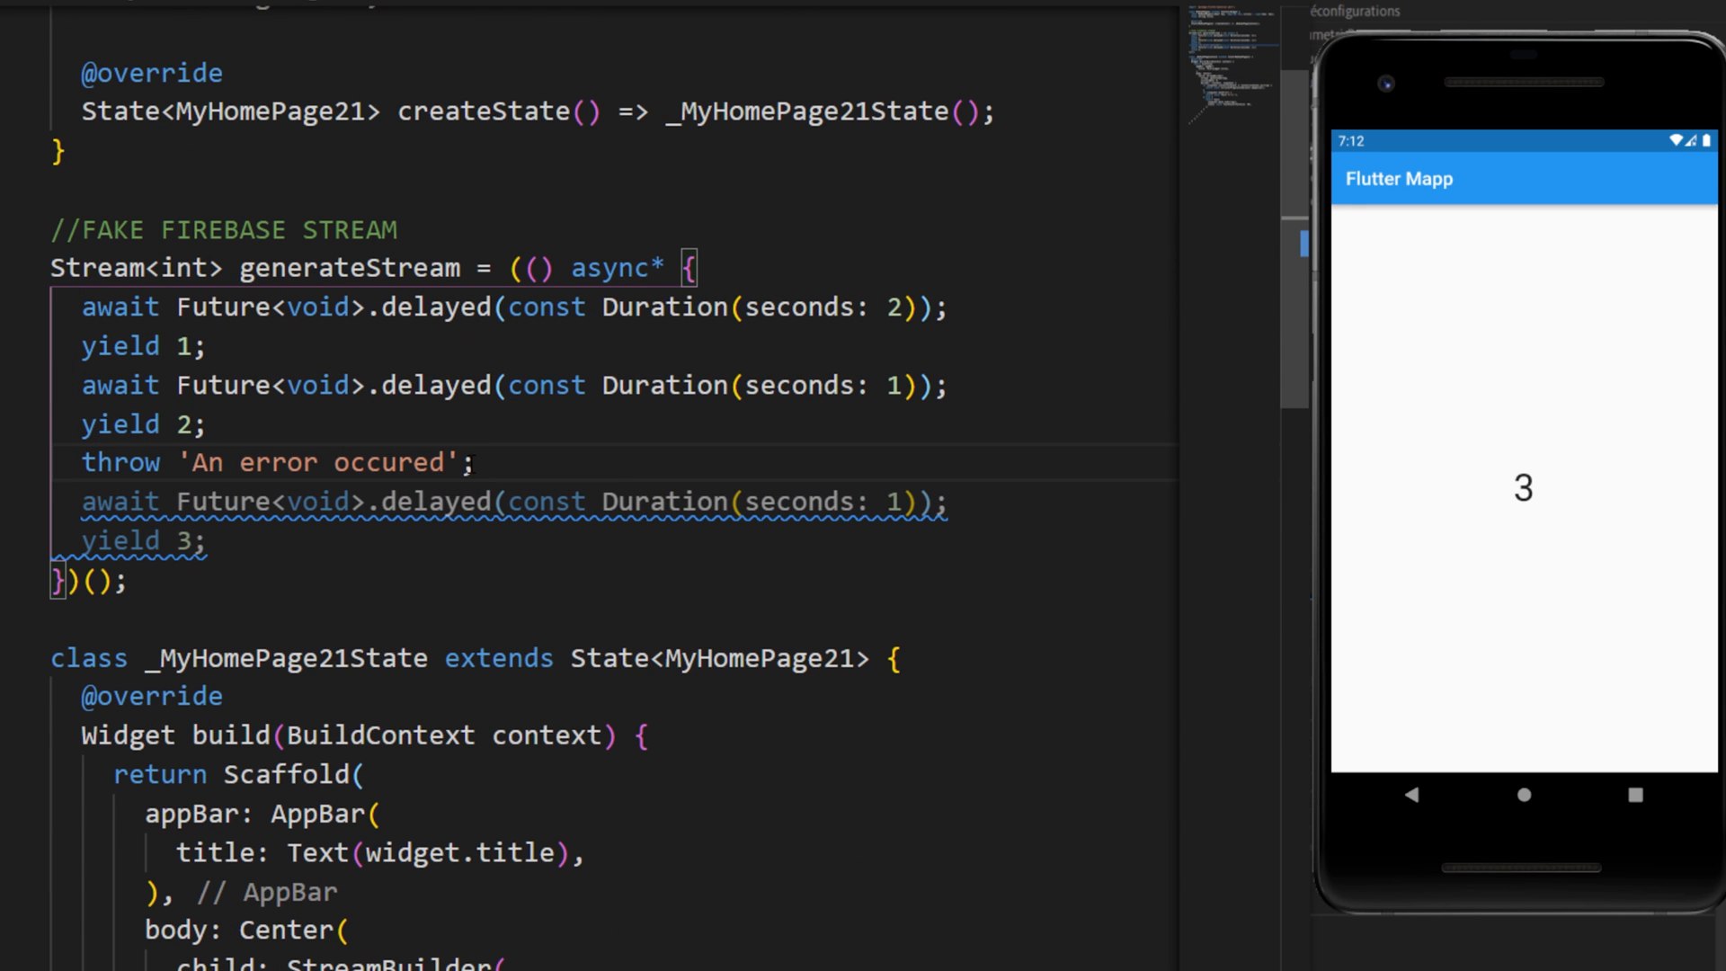